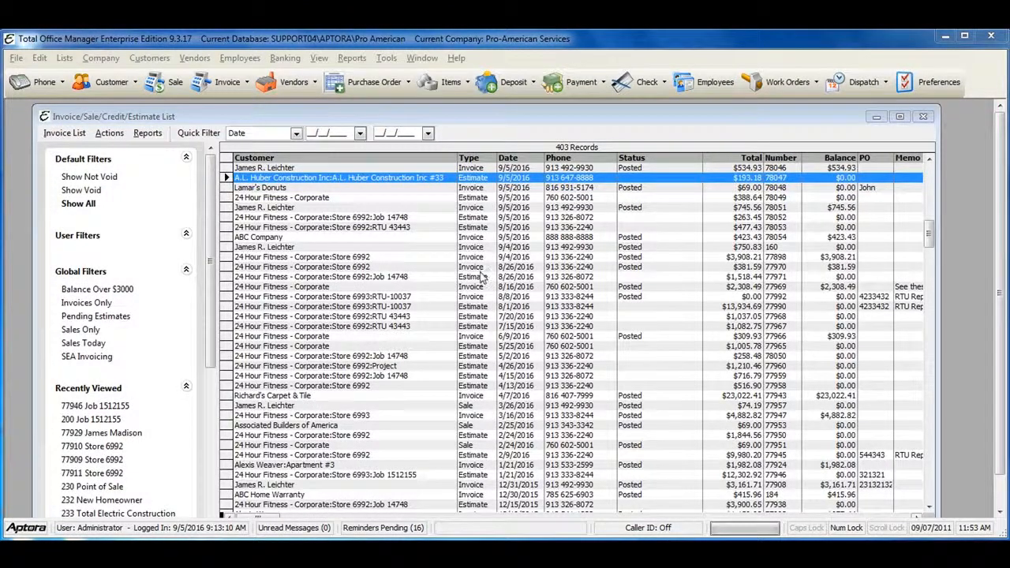
{"action": "mouse_move", "coordinate": [474, 268]}
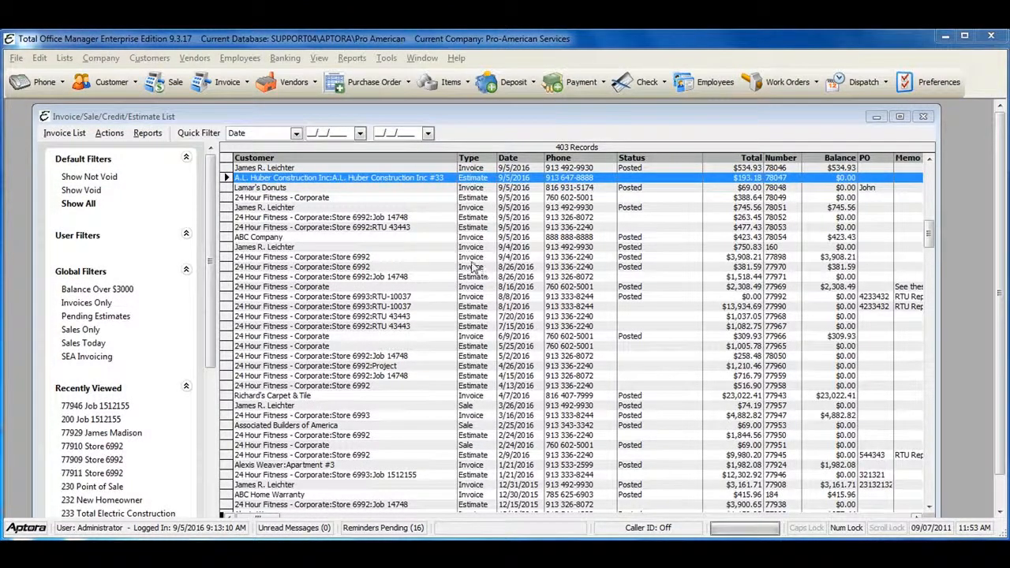
{"action": "mouse_move", "coordinate": [391, 350]}
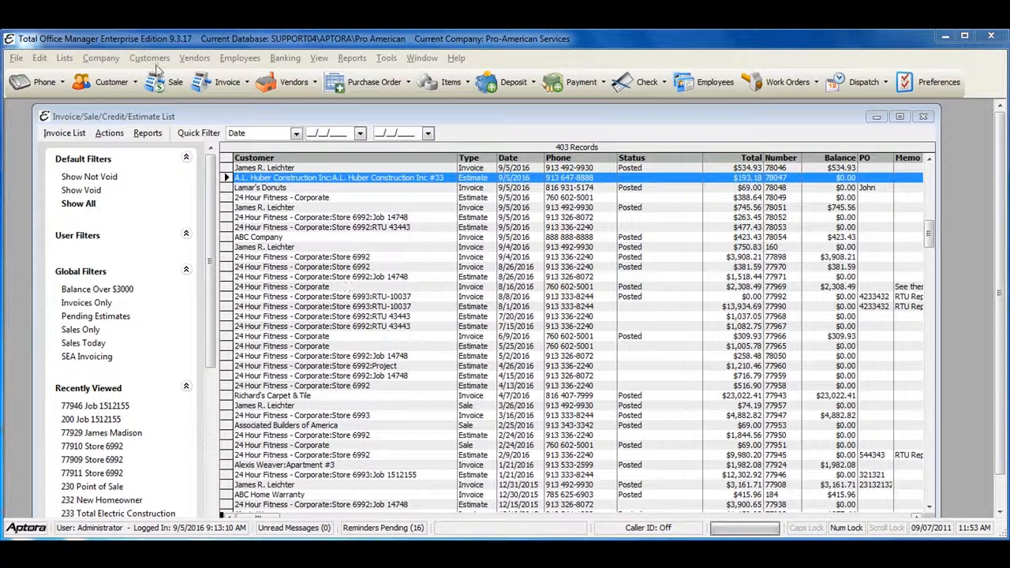
From the Customers commands, bring up the Invoice/Sale/Credit/Estimate list and its row options for a new estimate.
{"action": "left_click", "coordinate": [148, 57]}
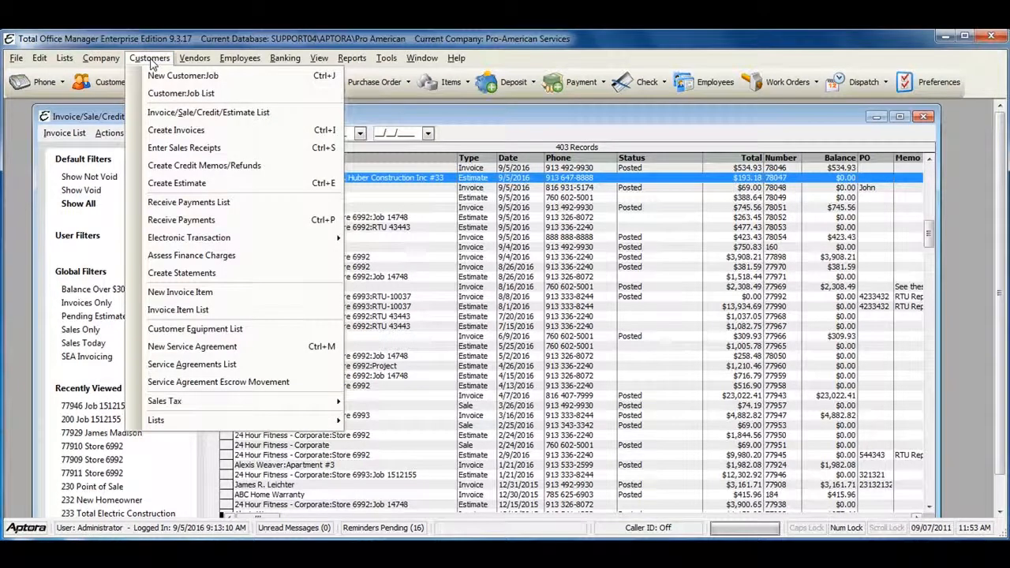
{"action": "mouse_move", "coordinate": [208, 112]}
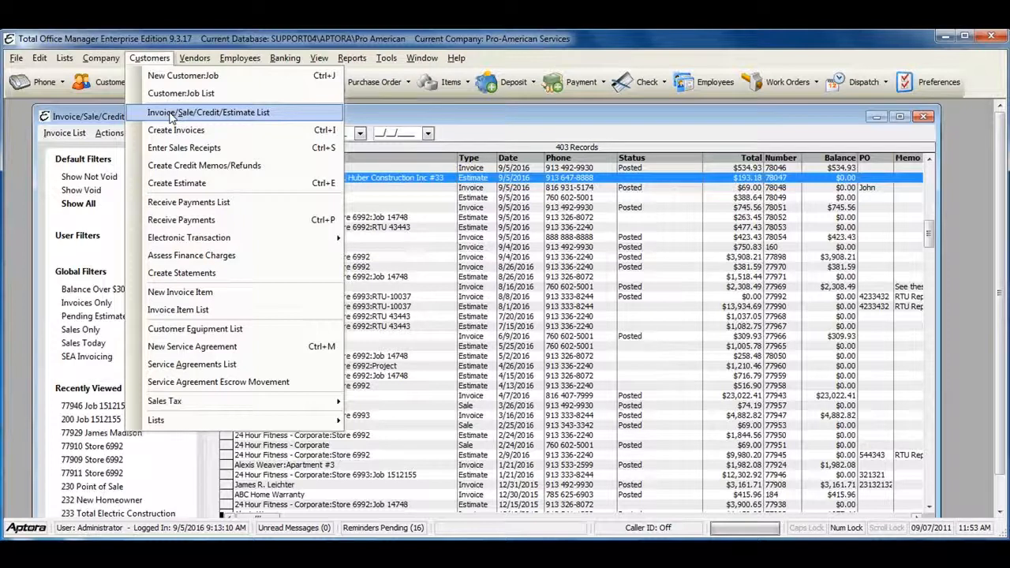
{"action": "left_click", "coordinate": [209, 112]}
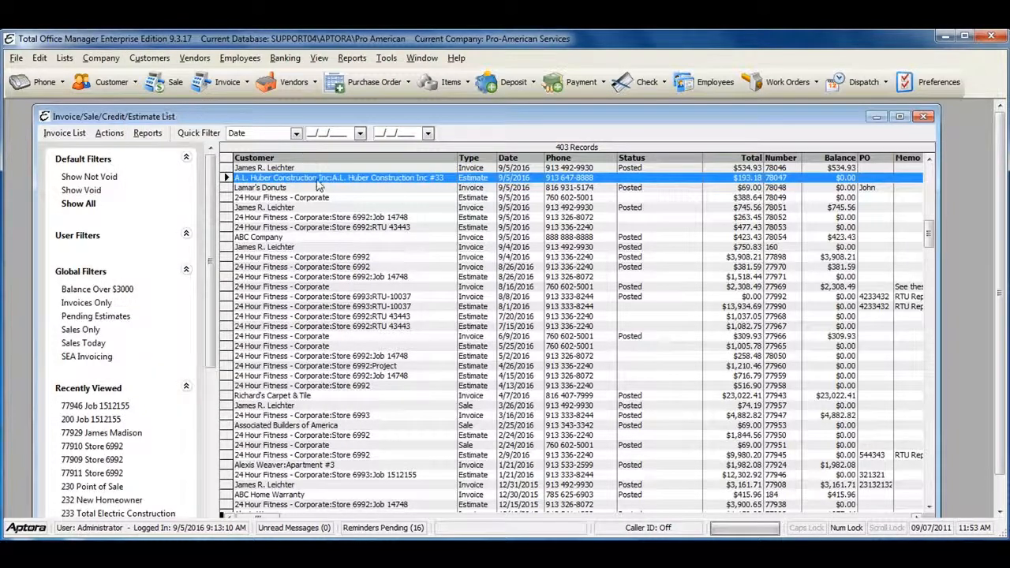
{"action": "right_click", "coordinate": [316, 177]}
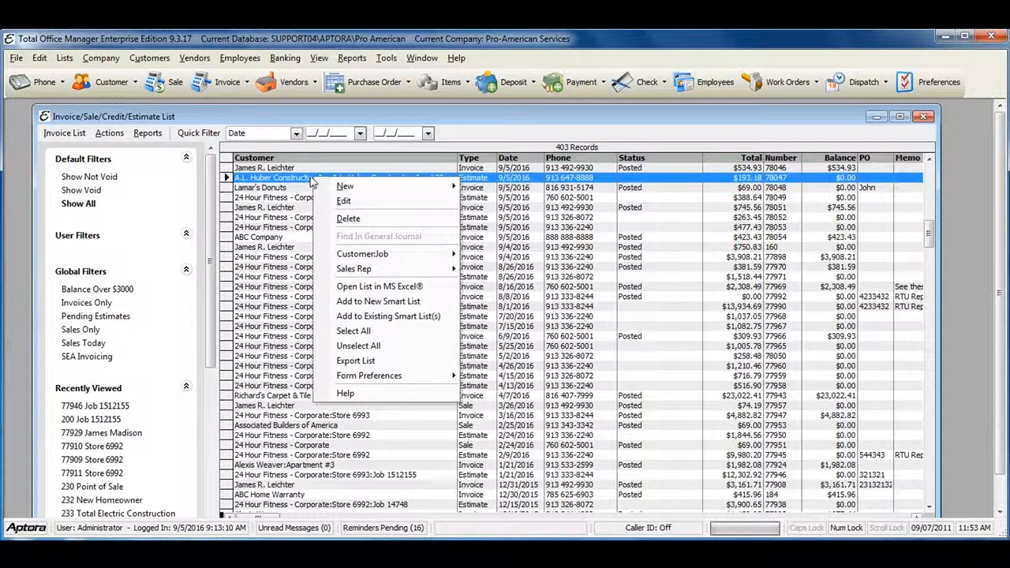
{"action": "mouse_move", "coordinate": [344, 186]}
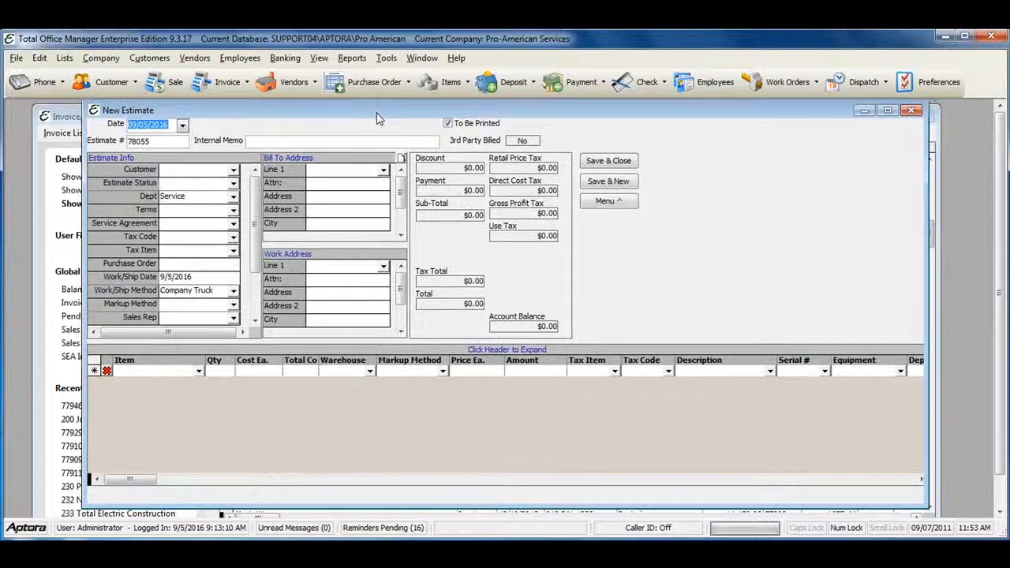
Select A.L. Huber Construction as the customer, filling the Leawood bill-to and work addresses.
{"action": "left_click", "coordinate": [233, 171]}
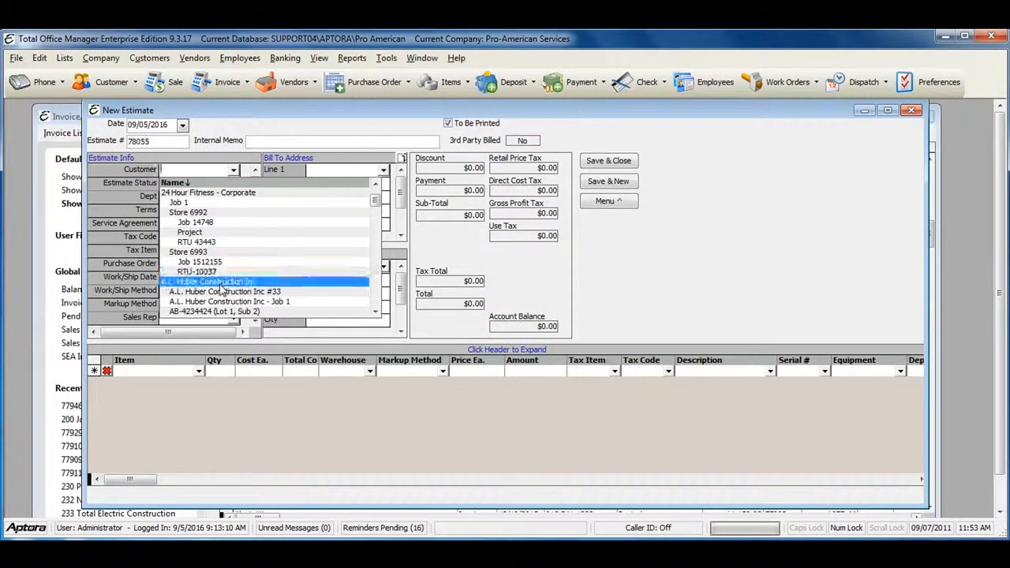
{"action": "left_click", "coordinate": [221, 281]}
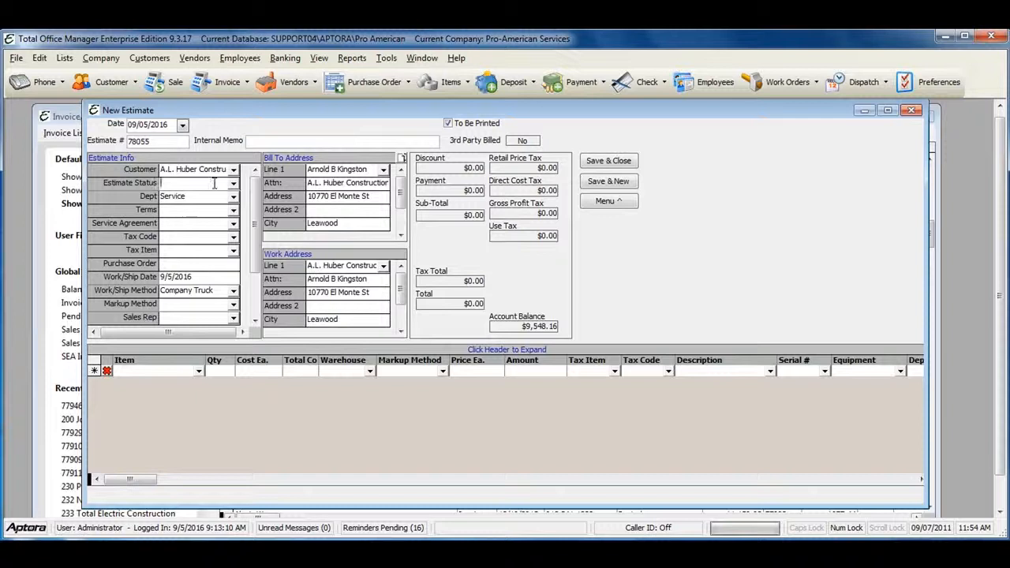
Set estimate #78055's status to Awarded and bring up its Menu options for creating another document.
{"action": "left_click", "coordinate": [234, 183]}
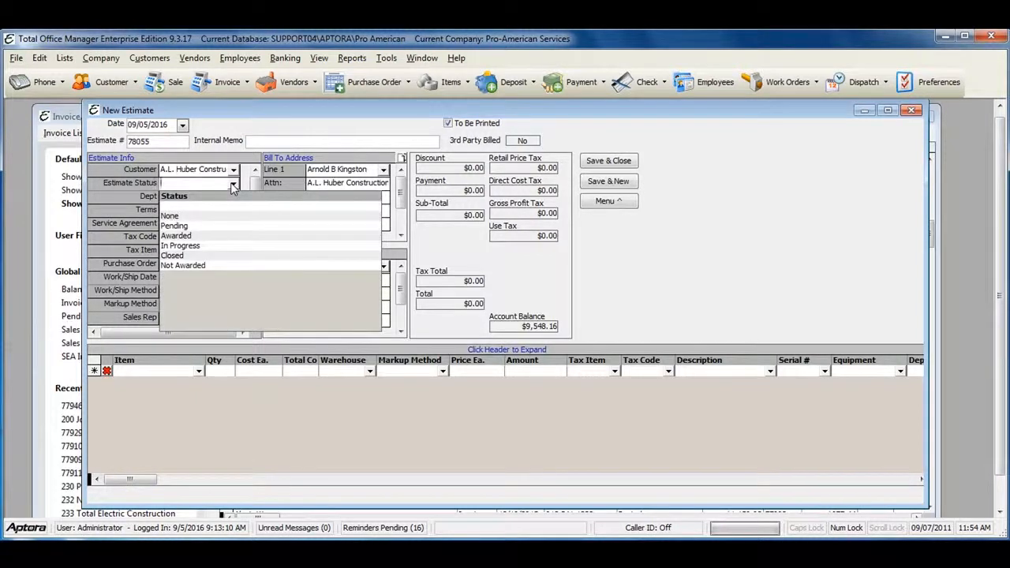
{"action": "mouse_move", "coordinate": [189, 216]}
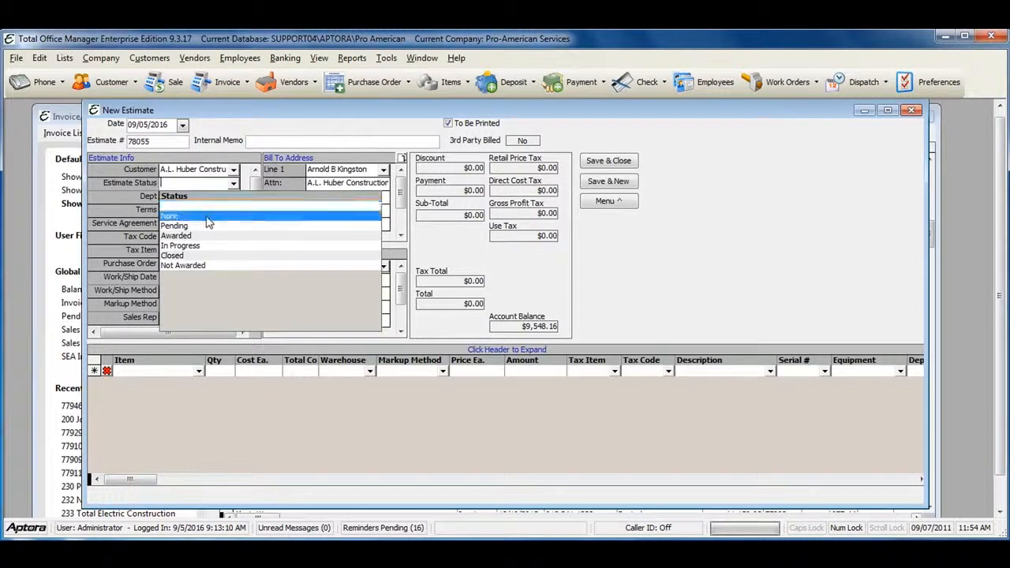
{"action": "mouse_move", "coordinate": [203, 216]}
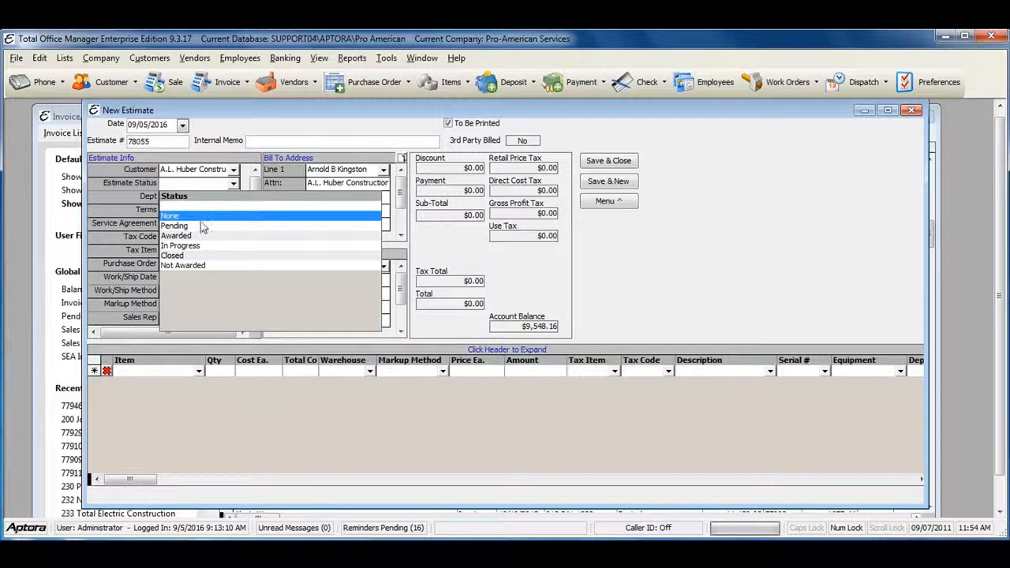
{"action": "mouse_move", "coordinate": [182, 247]}
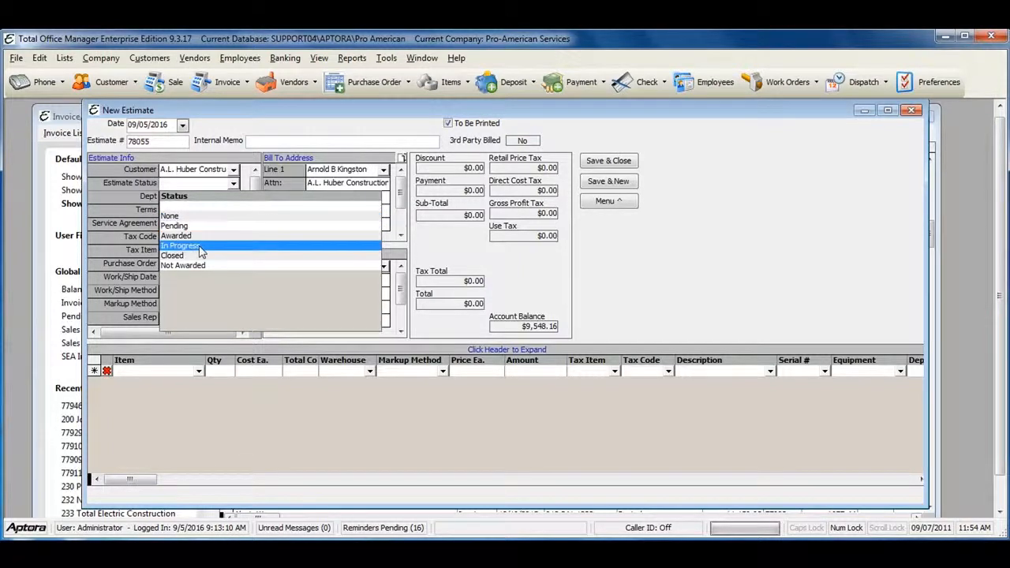
{"action": "mouse_move", "coordinate": [197, 266]}
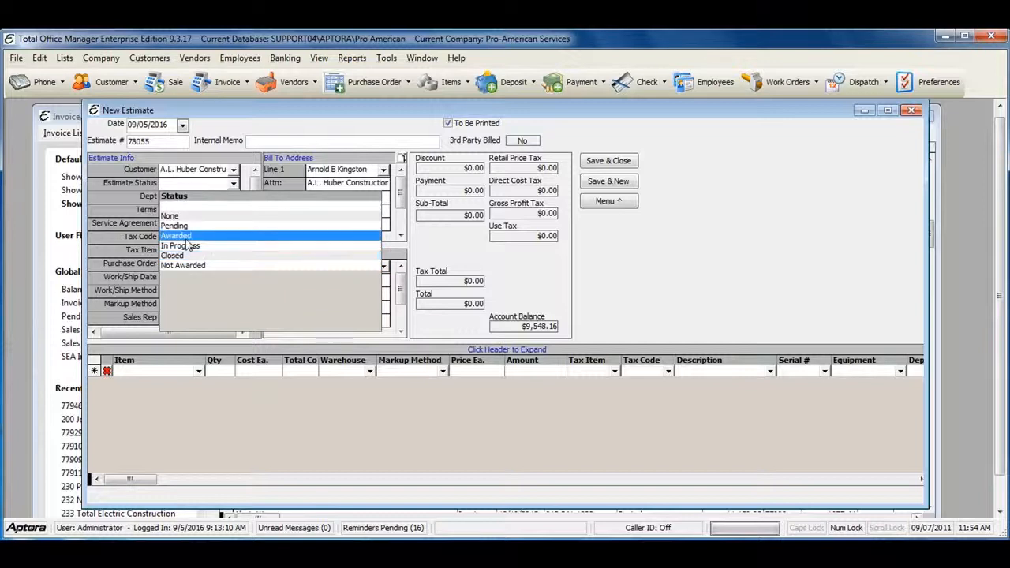
{"action": "left_click", "coordinate": [177, 235]}
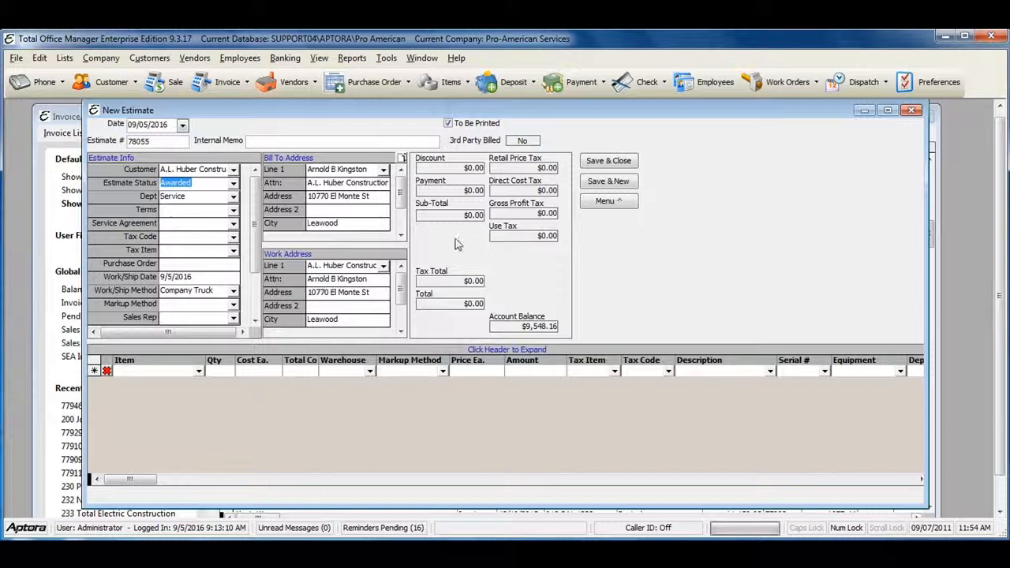
{"action": "mouse_move", "coordinate": [451, 243]}
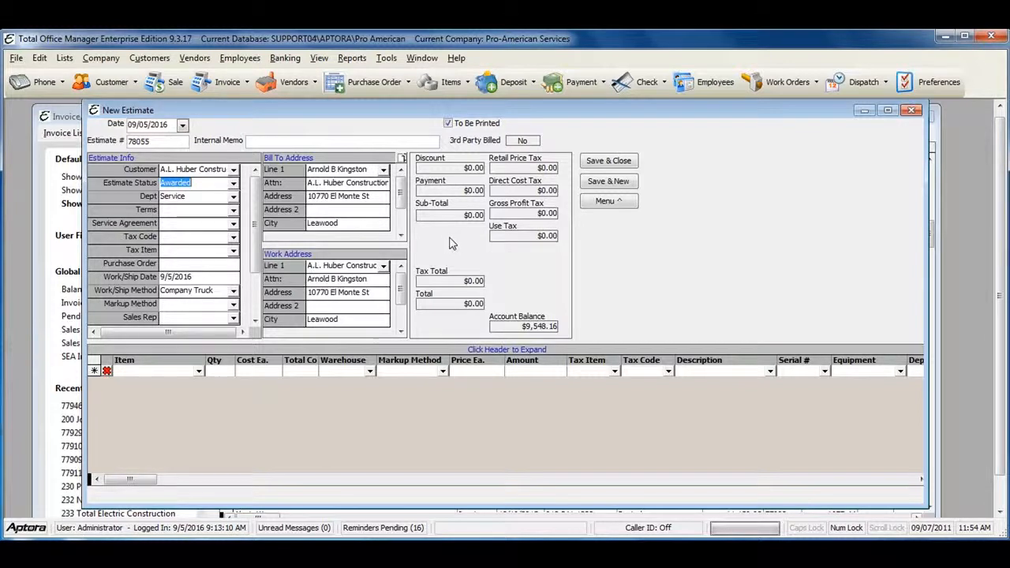
{"action": "mouse_move", "coordinate": [609, 243]}
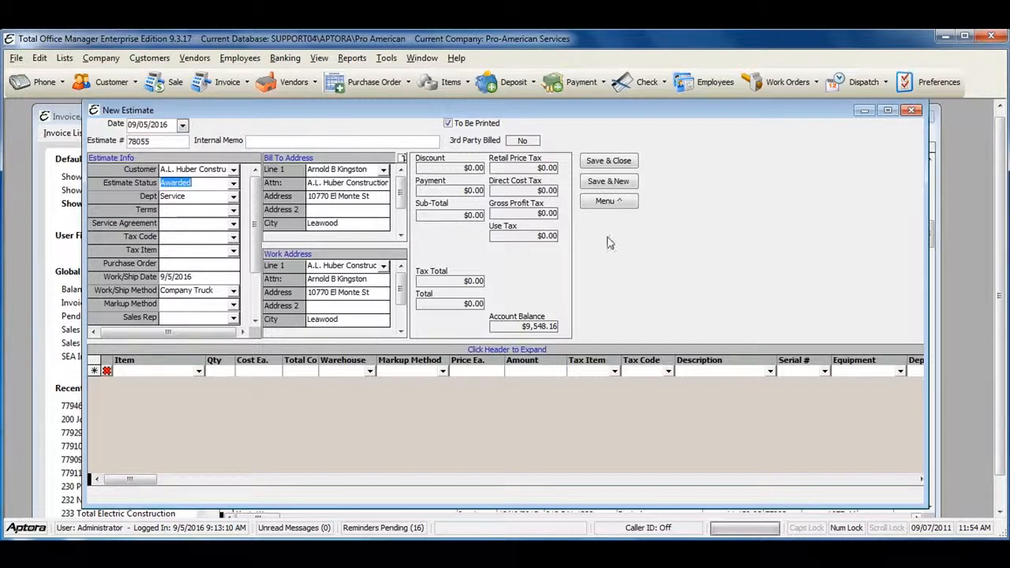
{"action": "mouse_move", "coordinate": [584, 233]}
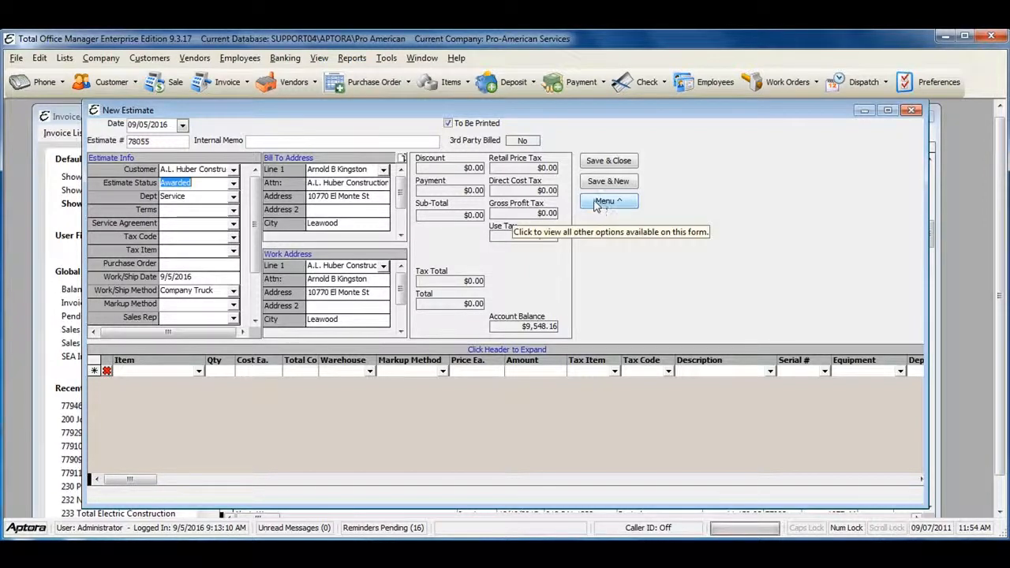
{"action": "left_click", "coordinate": [608, 202]}
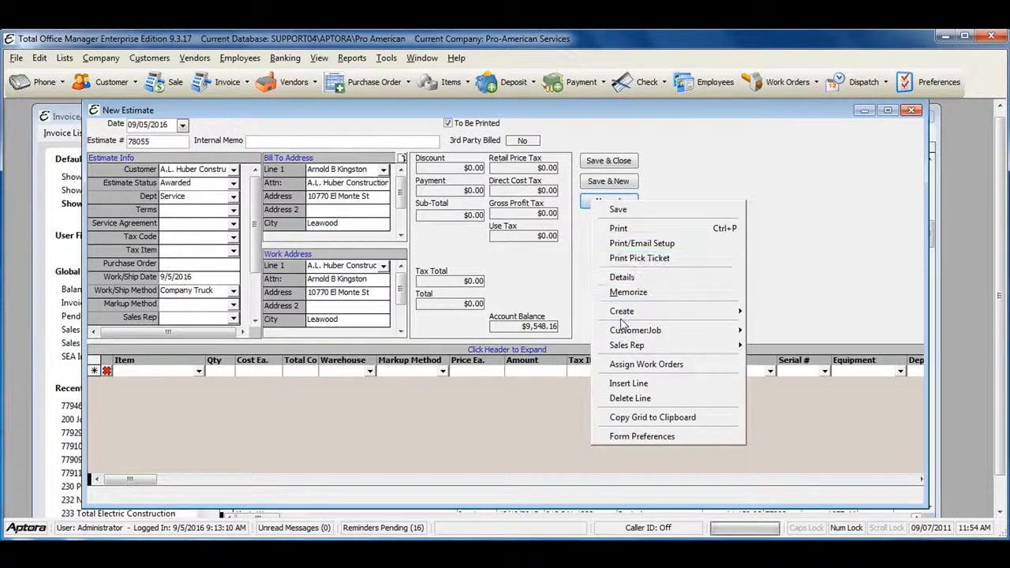
{"action": "mouse_move", "coordinate": [622, 310]}
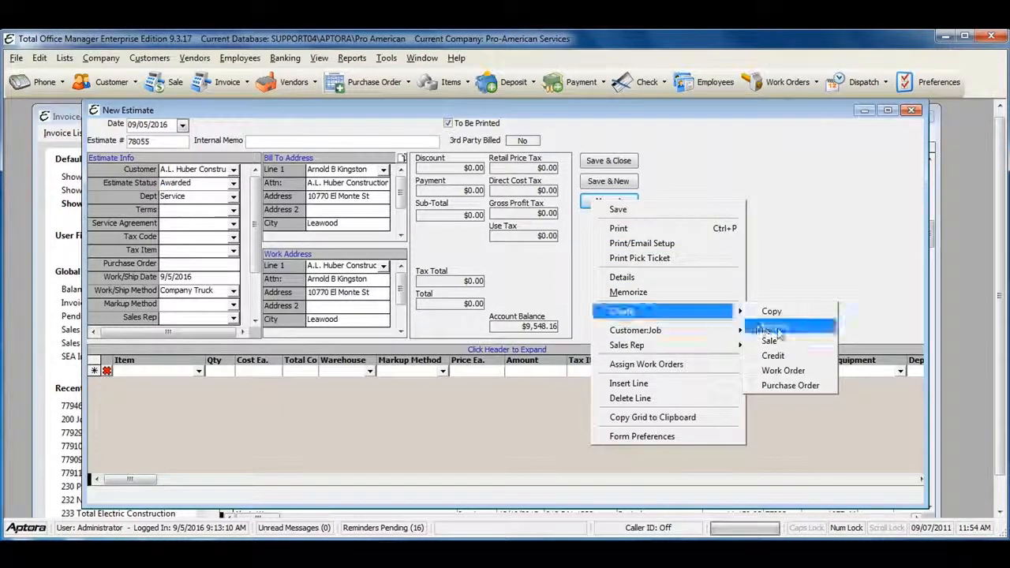